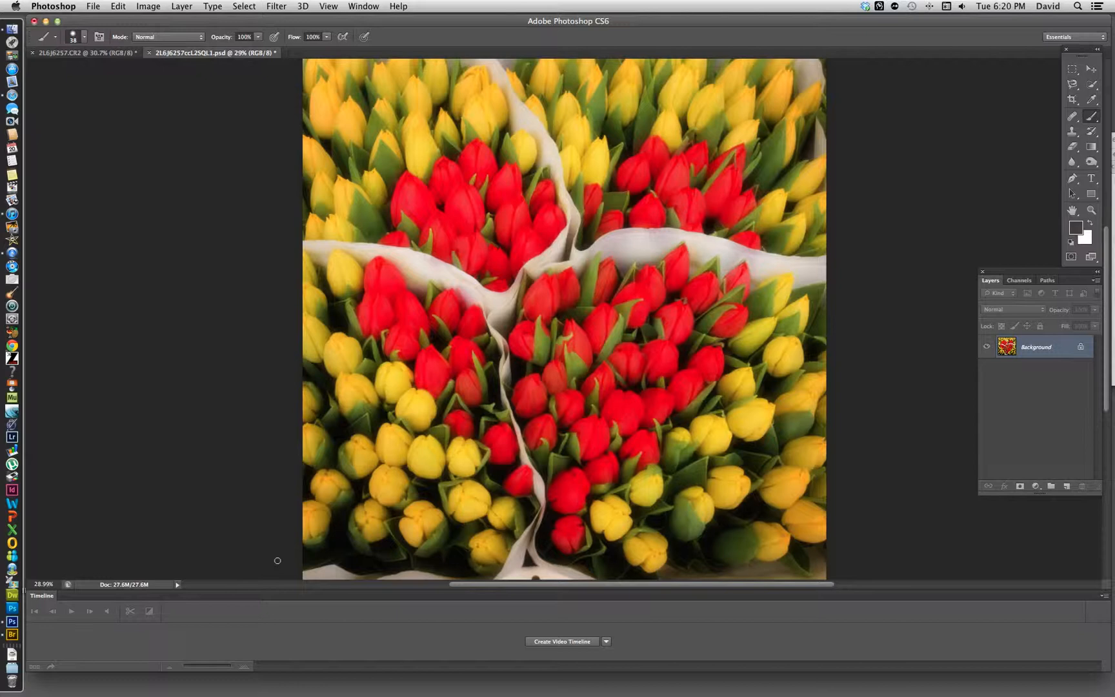
pyautogui.moveTo(286, 469)
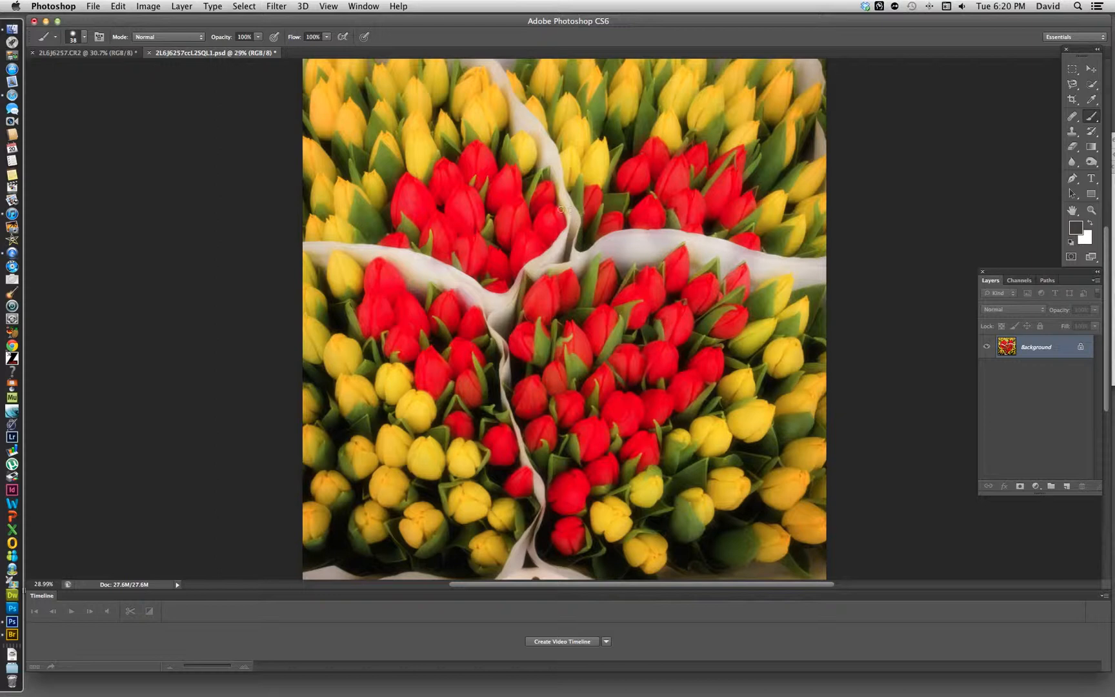
pyautogui.moveTo(244, 108)
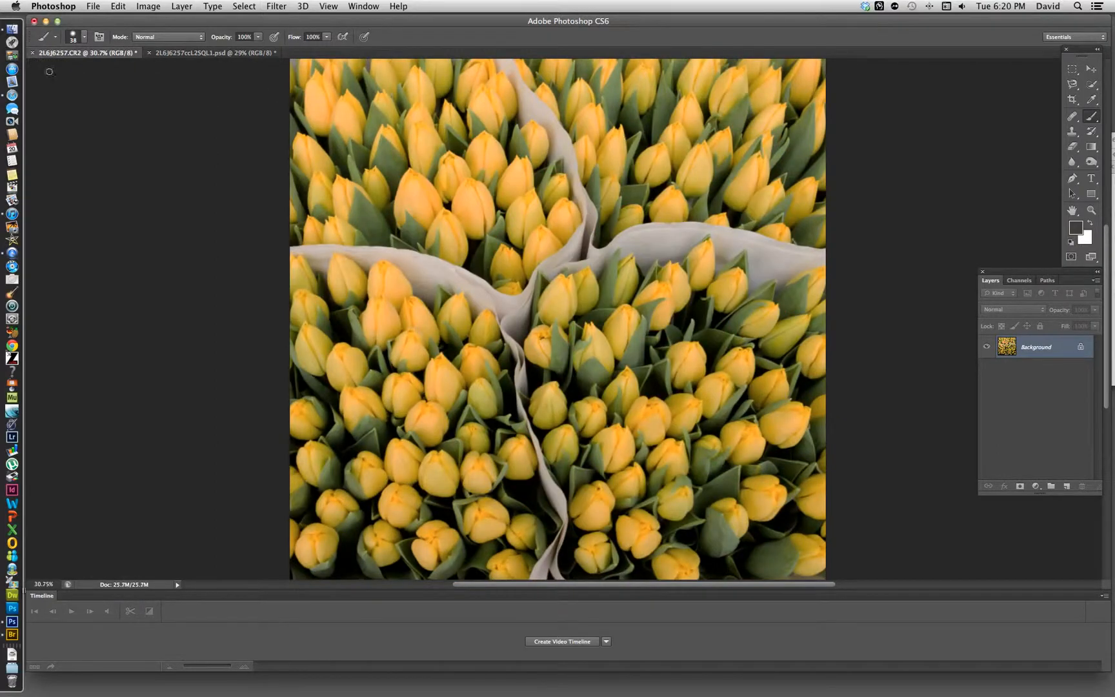
pyautogui.moveTo(550, 223)
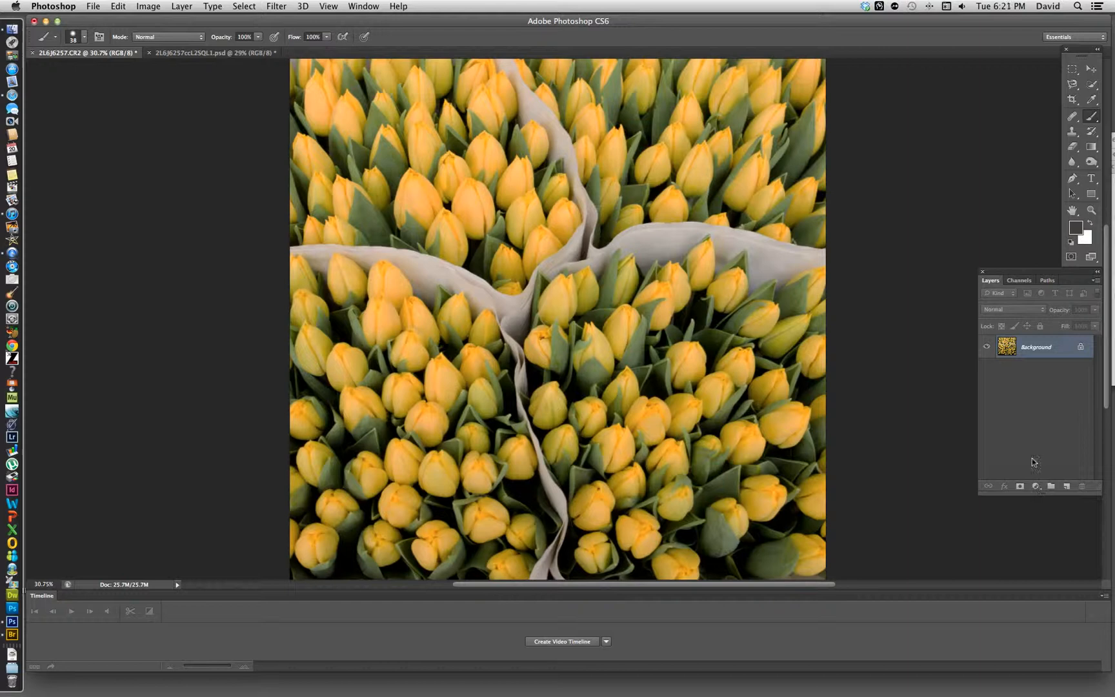
# - Add a Hue/Saturation adjustment layer with hue about -38, turning the tulips red
pyautogui.click(1035, 486)
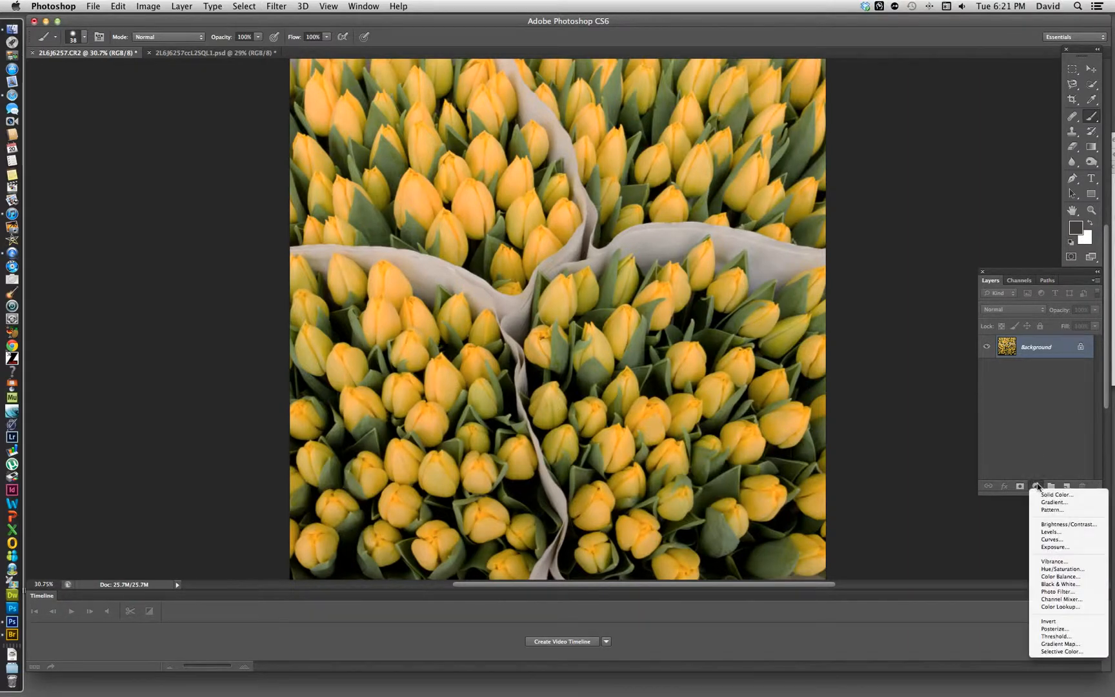
pyautogui.moveTo(1059, 569)
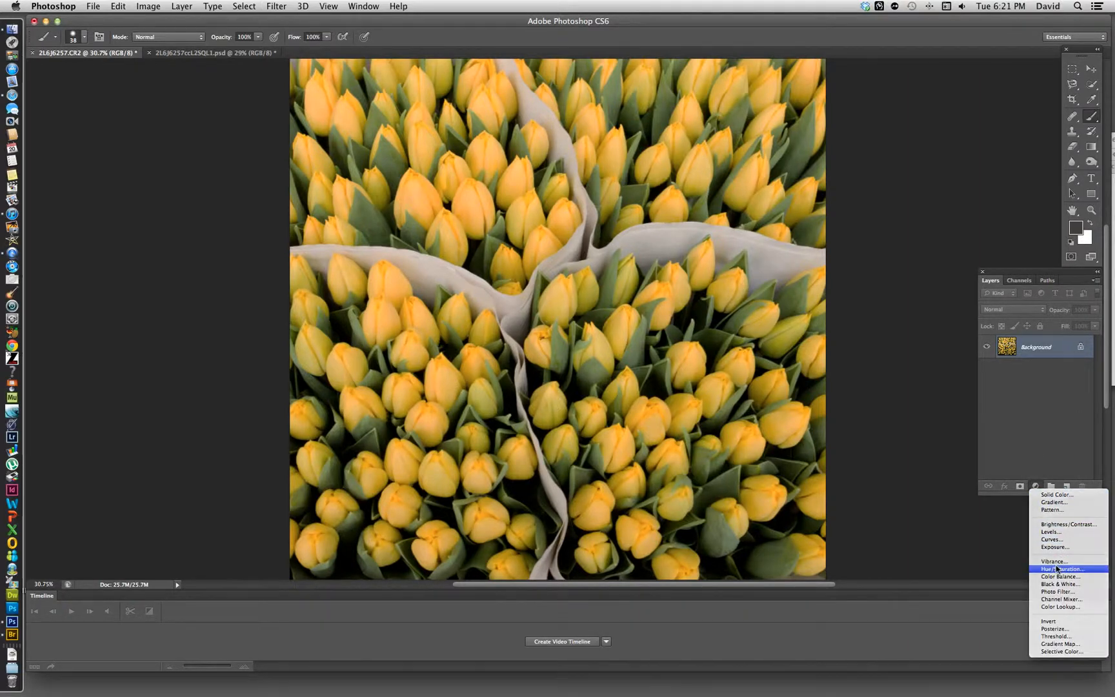
pyautogui.click(1060, 569)
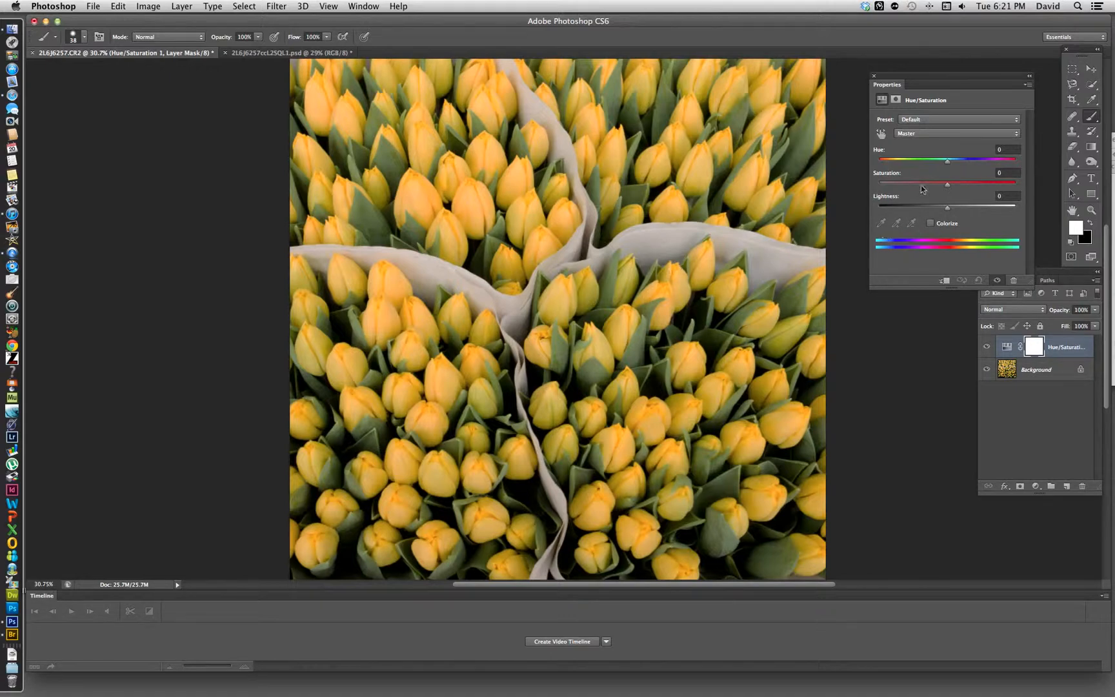
pyautogui.moveTo(946, 160); pyautogui.dragTo(949, 160)
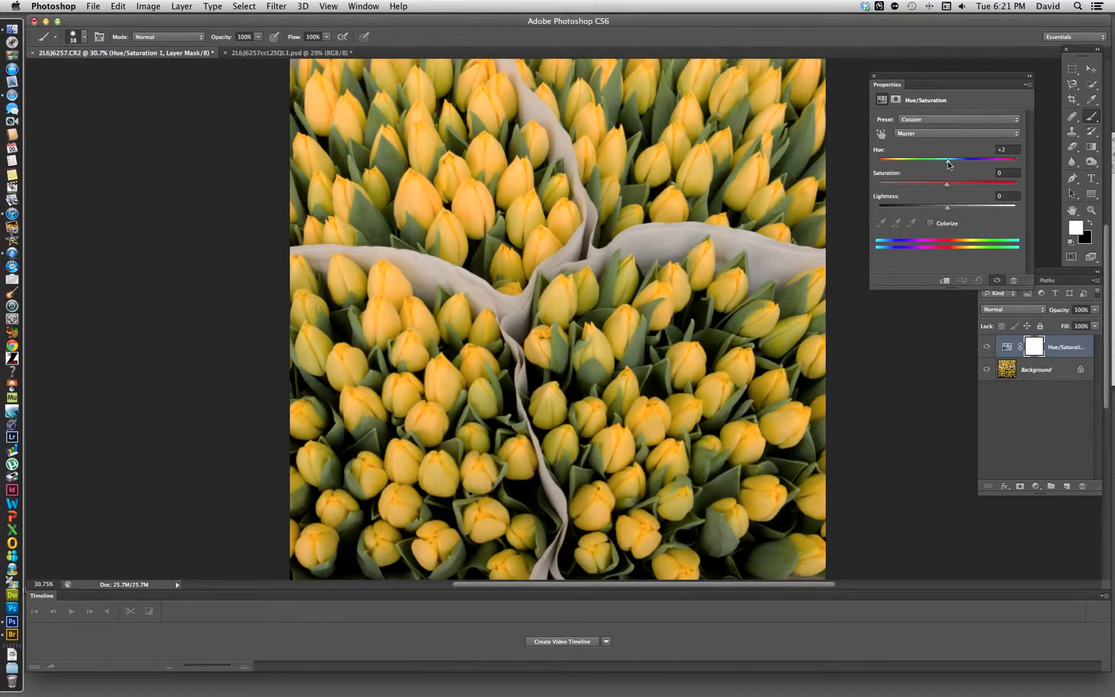
pyautogui.moveTo(947, 162); pyautogui.dragTo(914, 161)
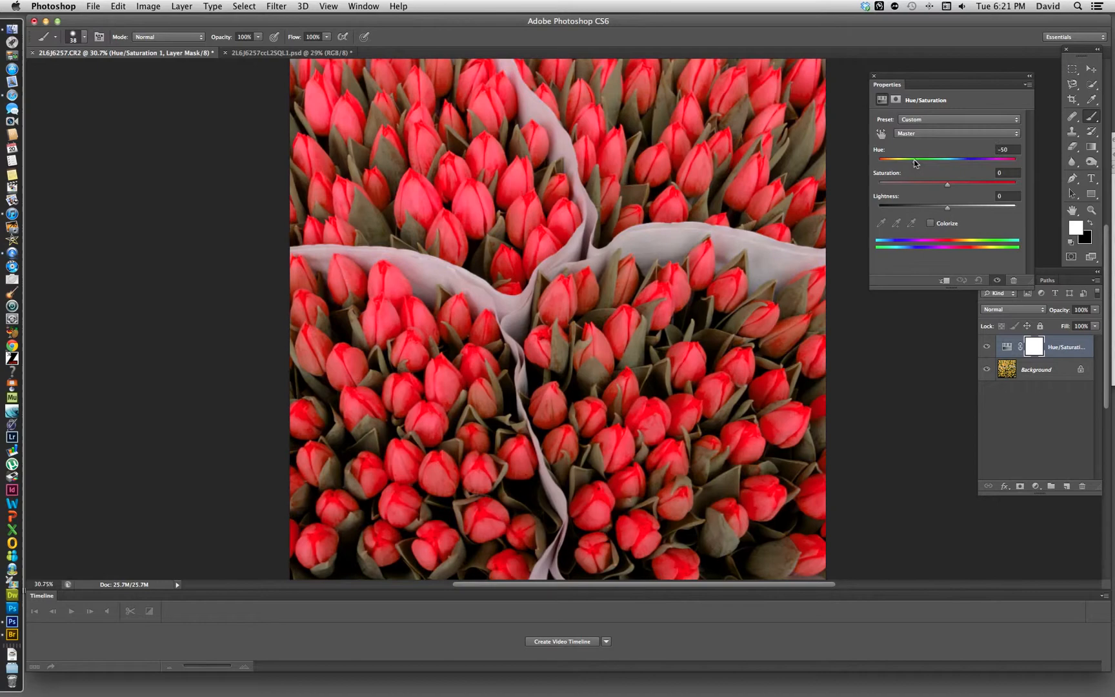
pyautogui.moveTo(916, 160); pyautogui.dragTo(911, 161)
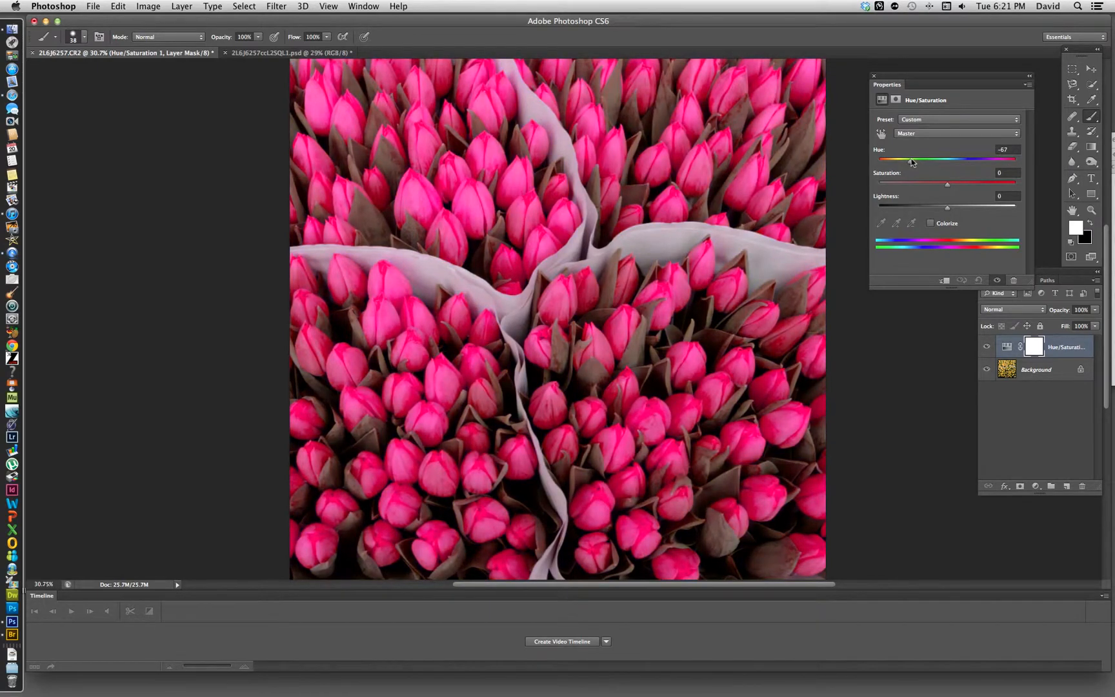
pyautogui.moveTo(907, 161); pyautogui.dragTo(925, 161)
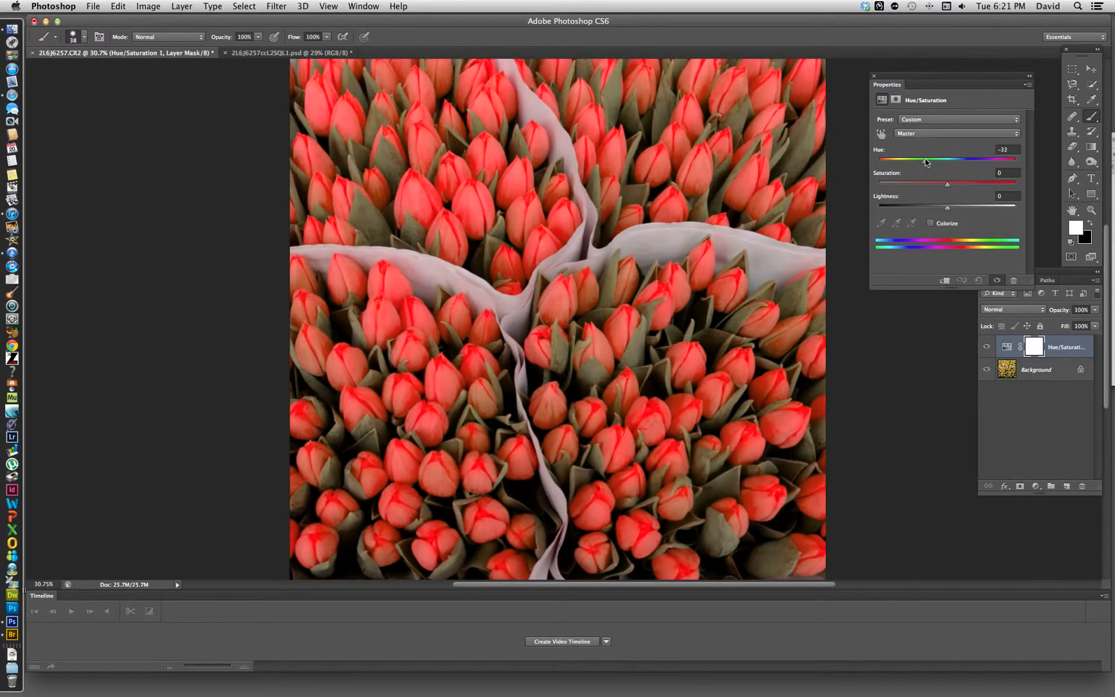
pyautogui.moveTo(925, 160); pyautogui.dragTo(922, 160)
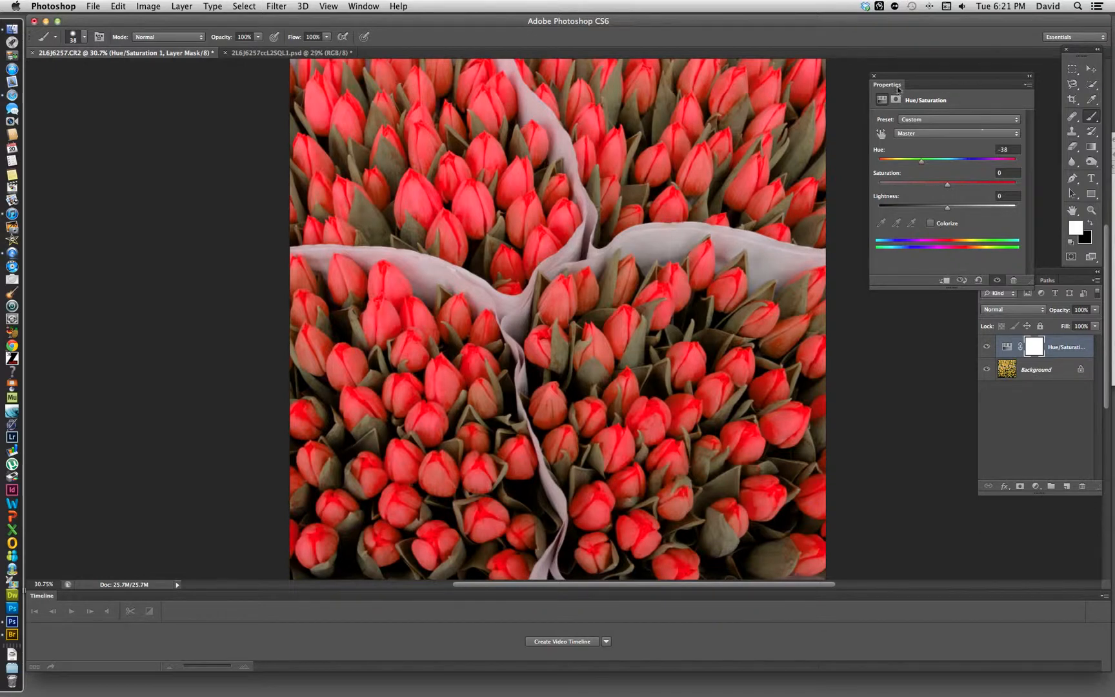
pyautogui.click(874, 77)
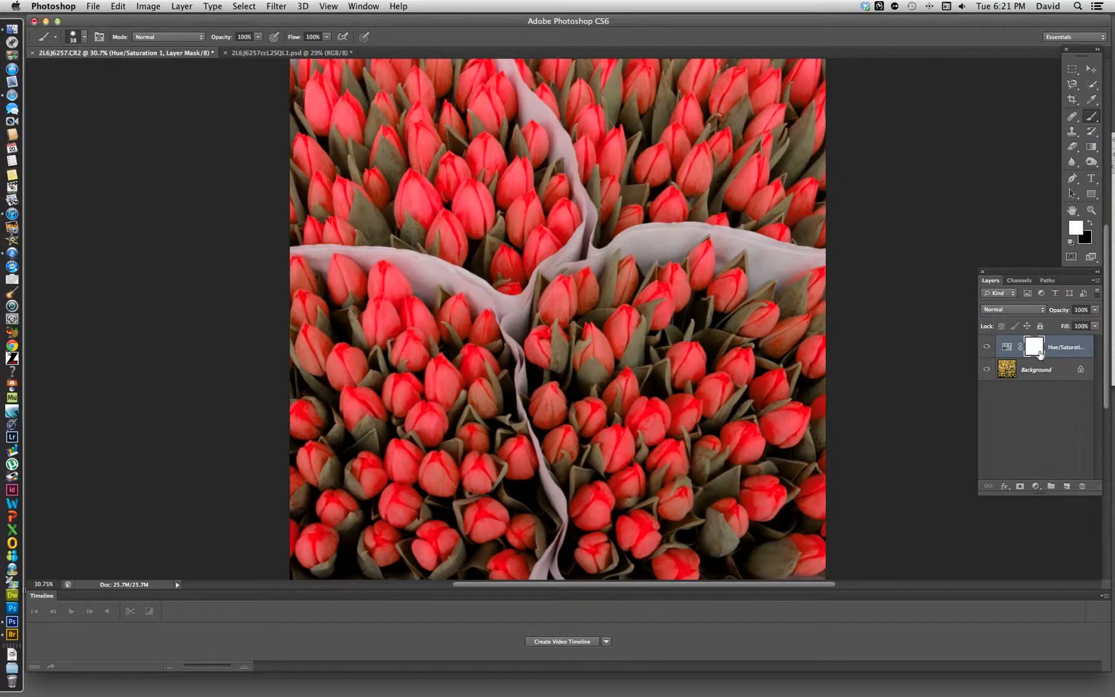
pyautogui.moveTo(1035, 347)
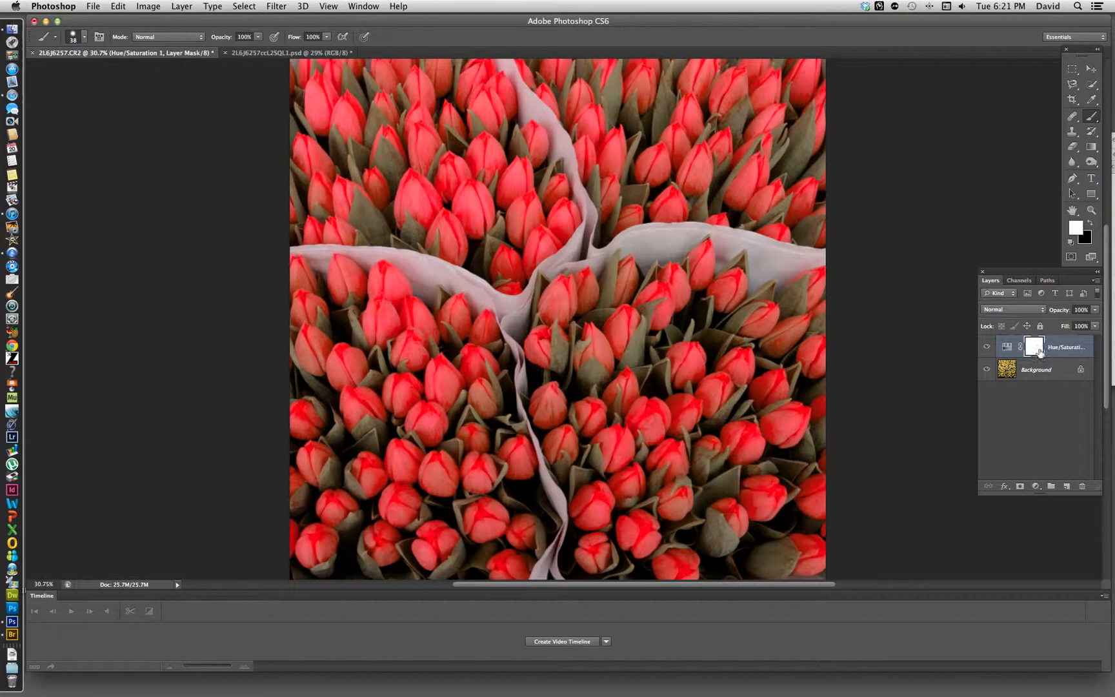
pyautogui.moveTo(1035, 347)
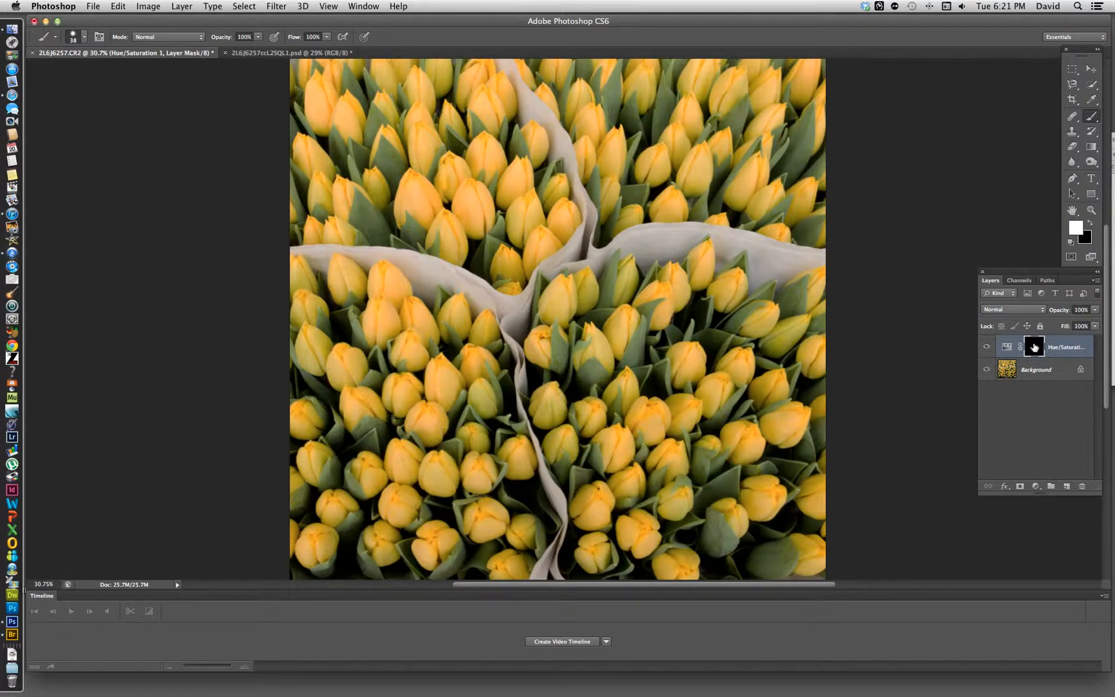
# - Select the Hue/Saturation adjustment layer's mask thumbnail
pyautogui.click(1034, 346)
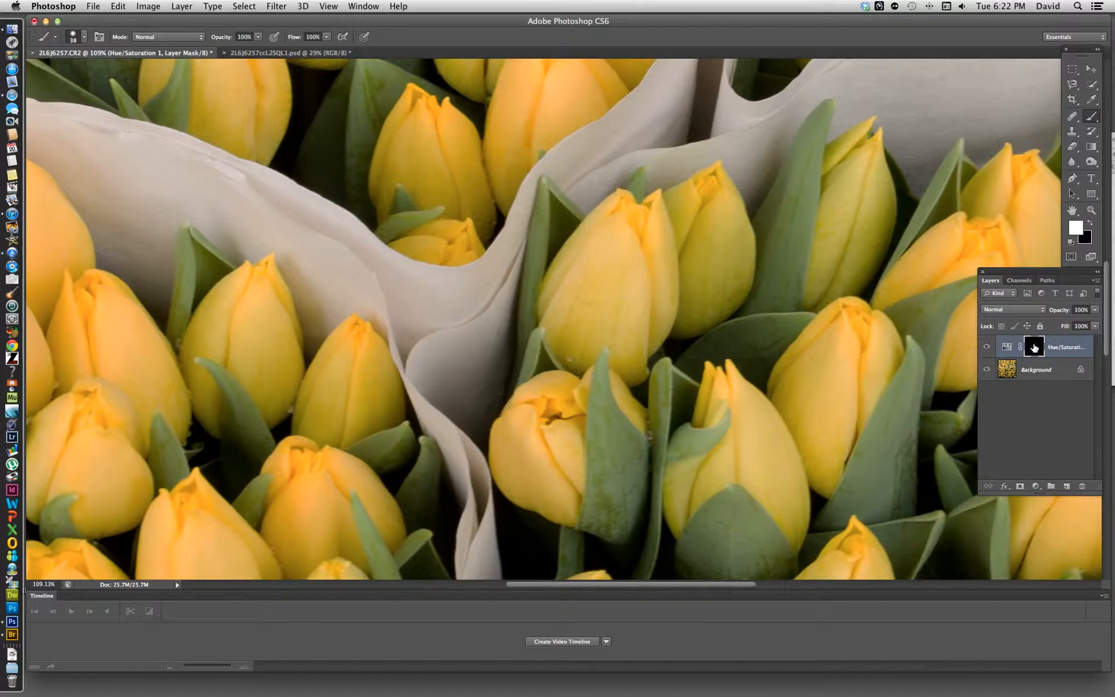
# - Paint white on the mask over the centre tulip's tip and left side
pyautogui.click(1033, 347)
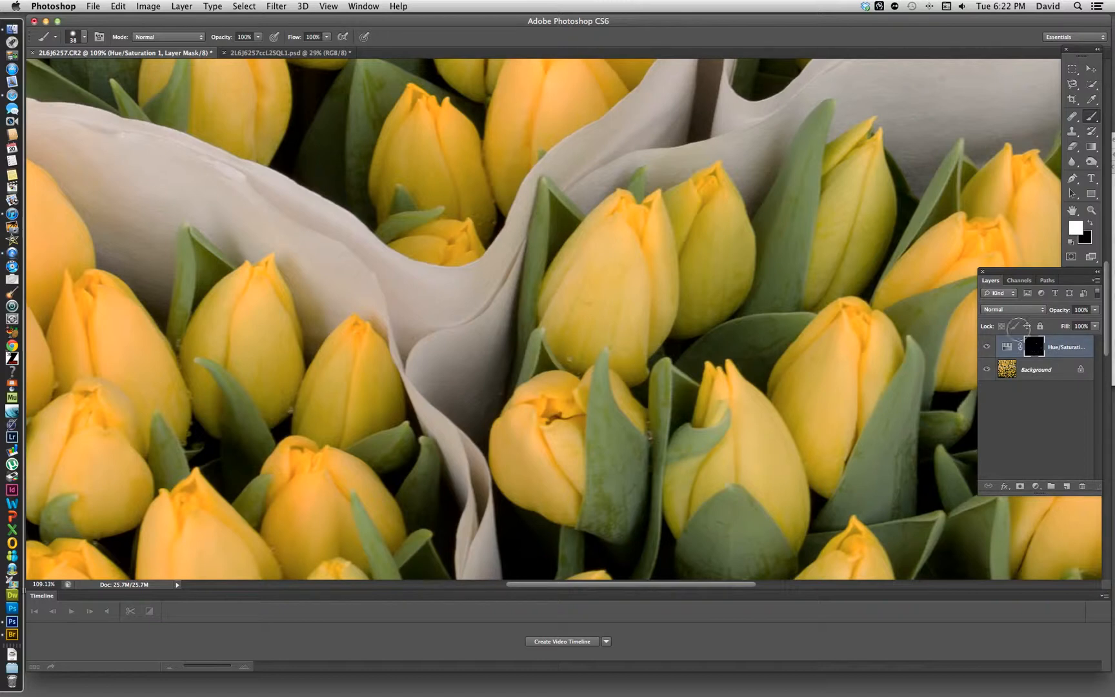
pyautogui.moveTo(618, 217)
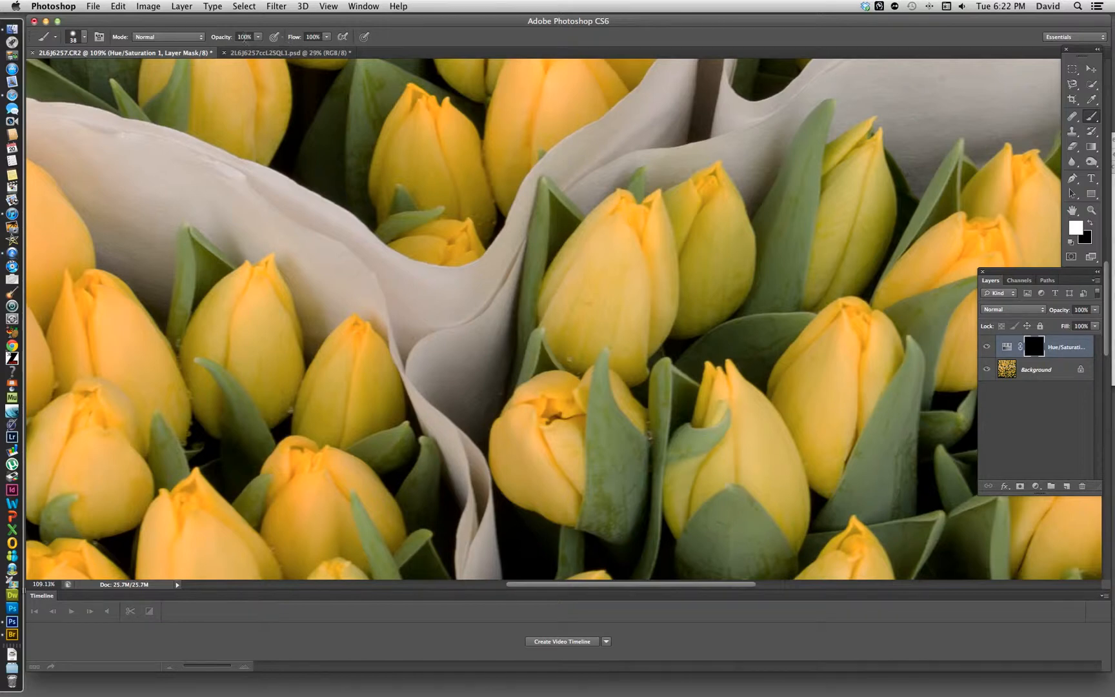
pyautogui.click(617, 208)
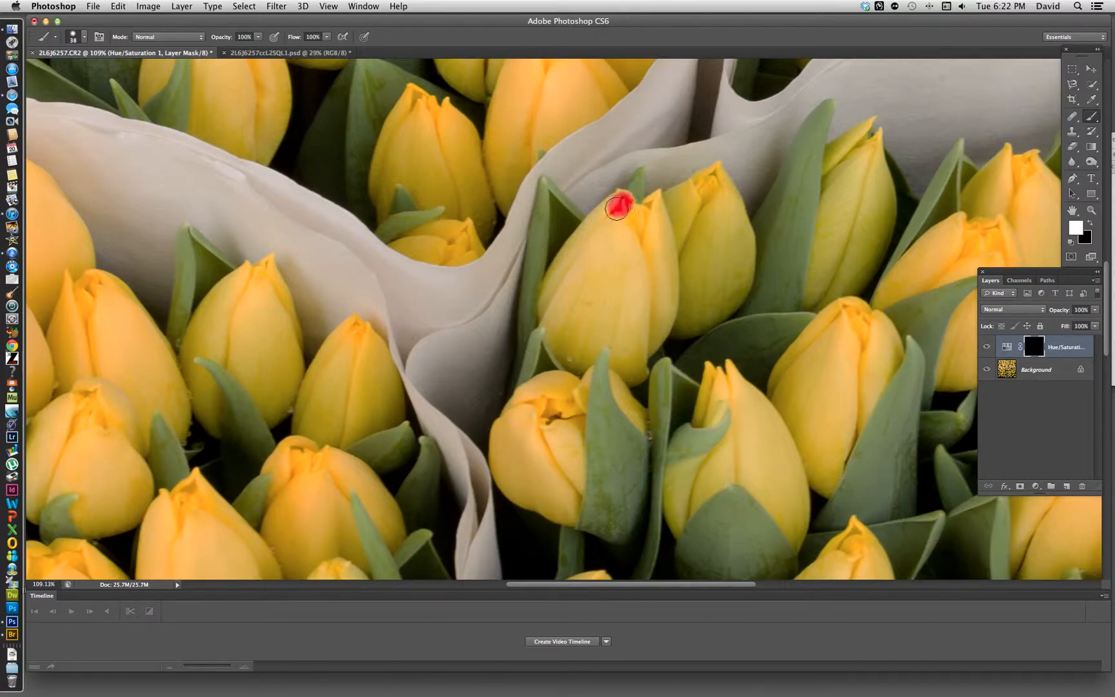
pyautogui.moveTo(619, 206); pyautogui.dragTo(559, 276)
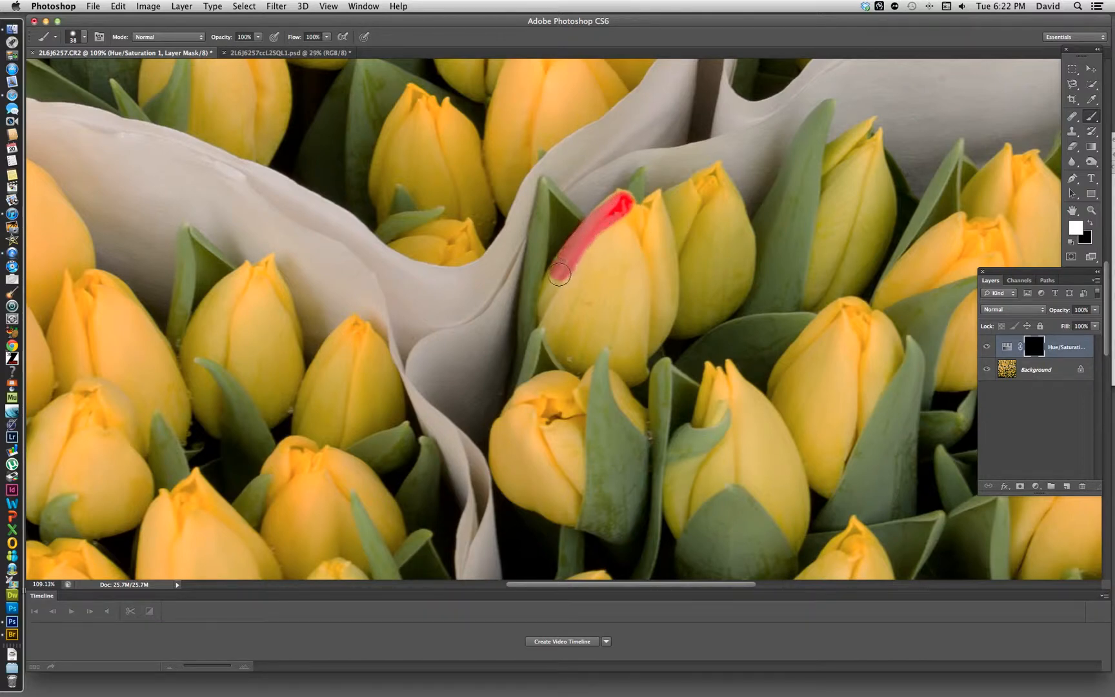
pyautogui.moveTo(558, 276); pyautogui.dragTo(572, 359)
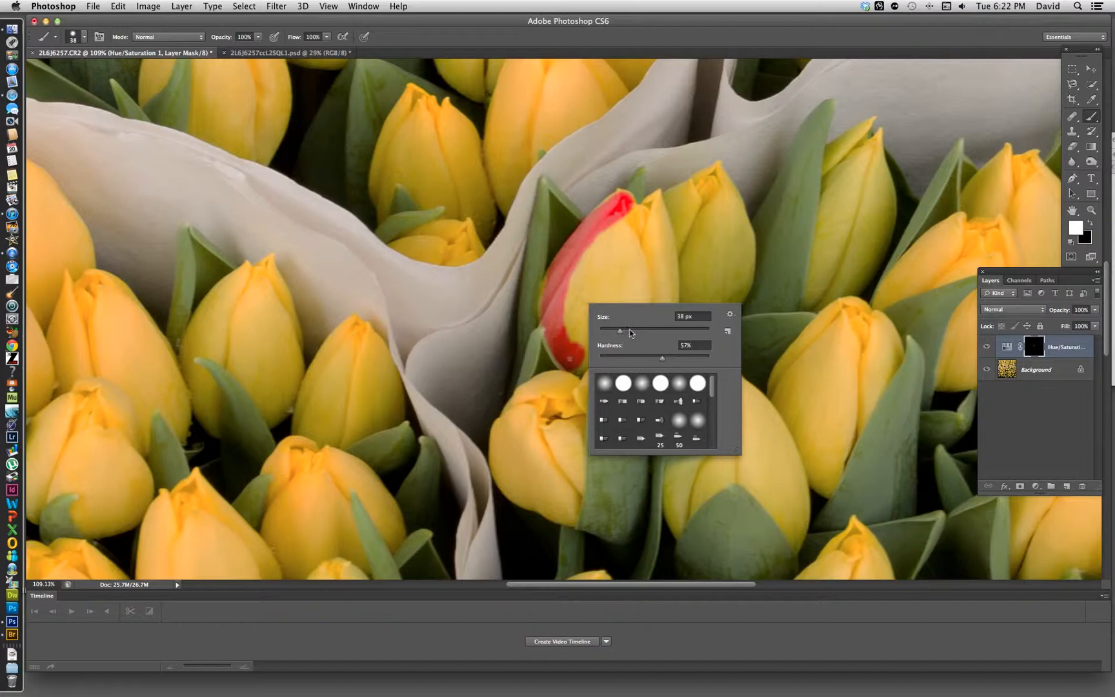
# - With a larger brush, paint the rest of the tulip until no yellow remains
pyautogui.click(607, 263)
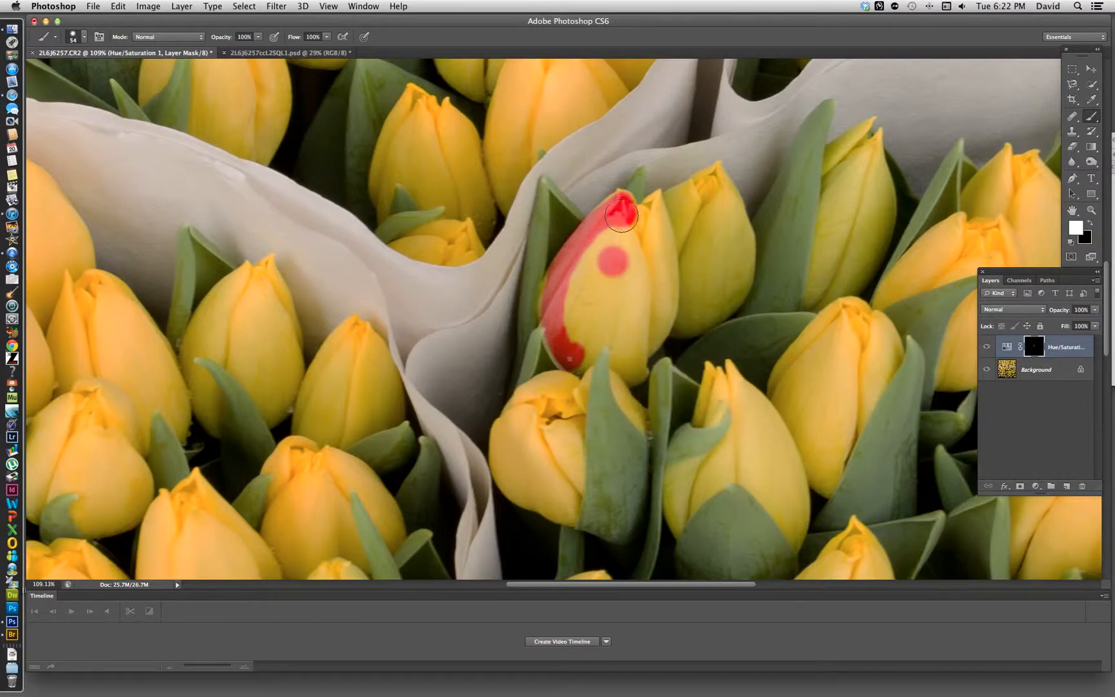
pyautogui.moveTo(619, 217); pyautogui.dragTo(651, 329)
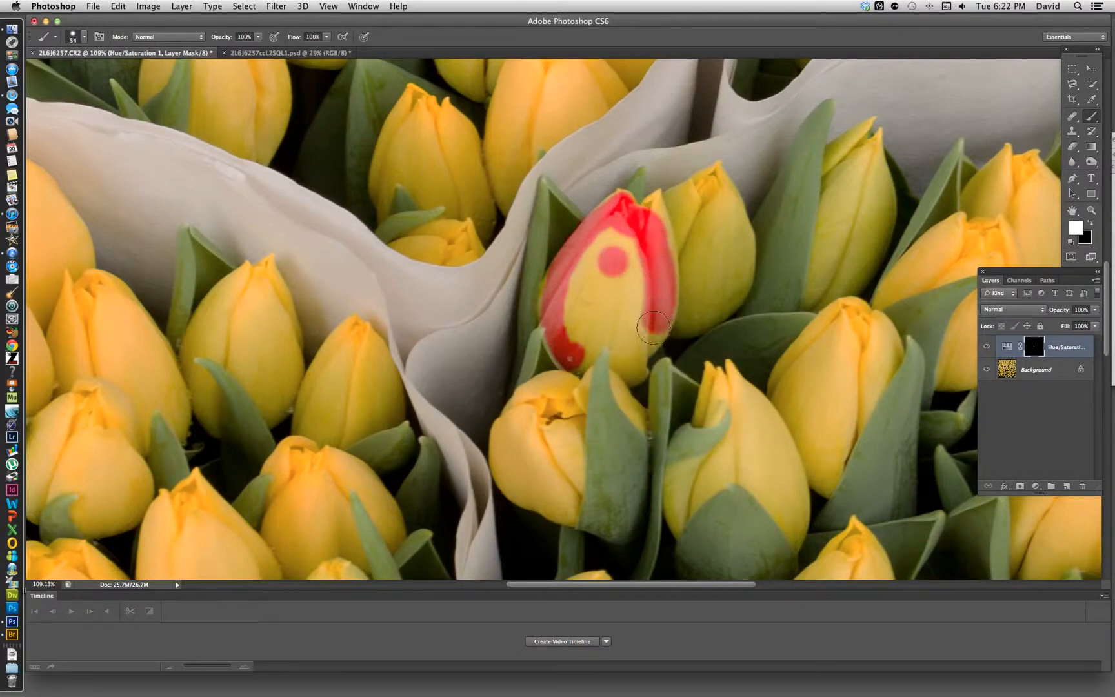
pyautogui.moveTo(650, 327); pyautogui.dragTo(590, 349)
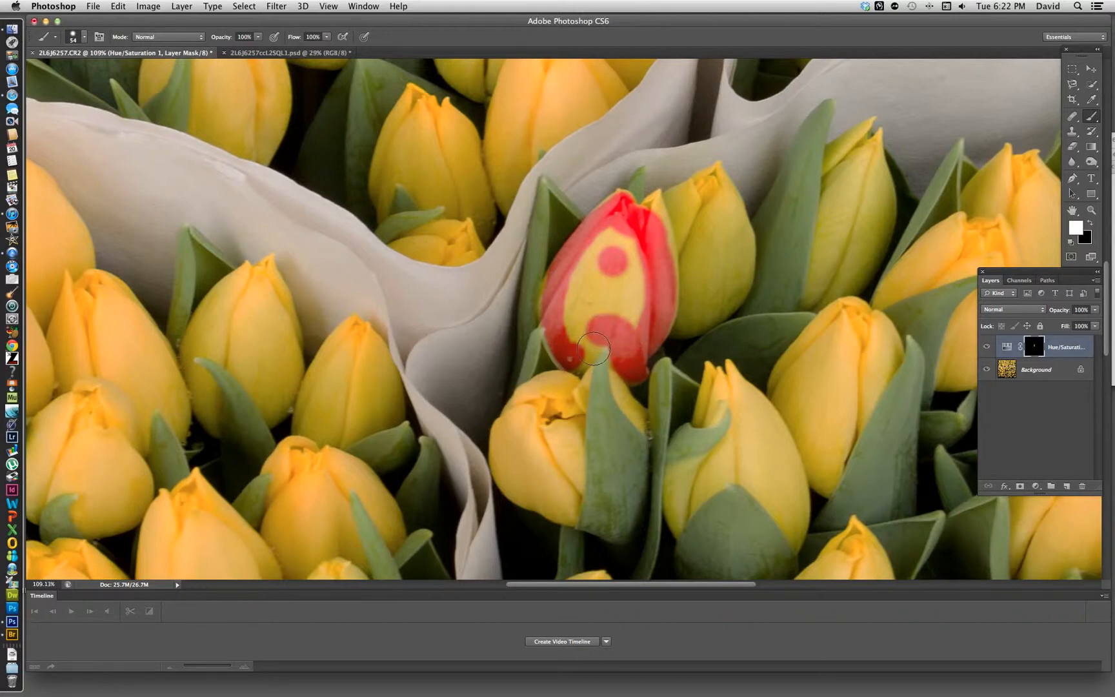
pyautogui.moveTo(592, 349); pyautogui.dragTo(584, 242)
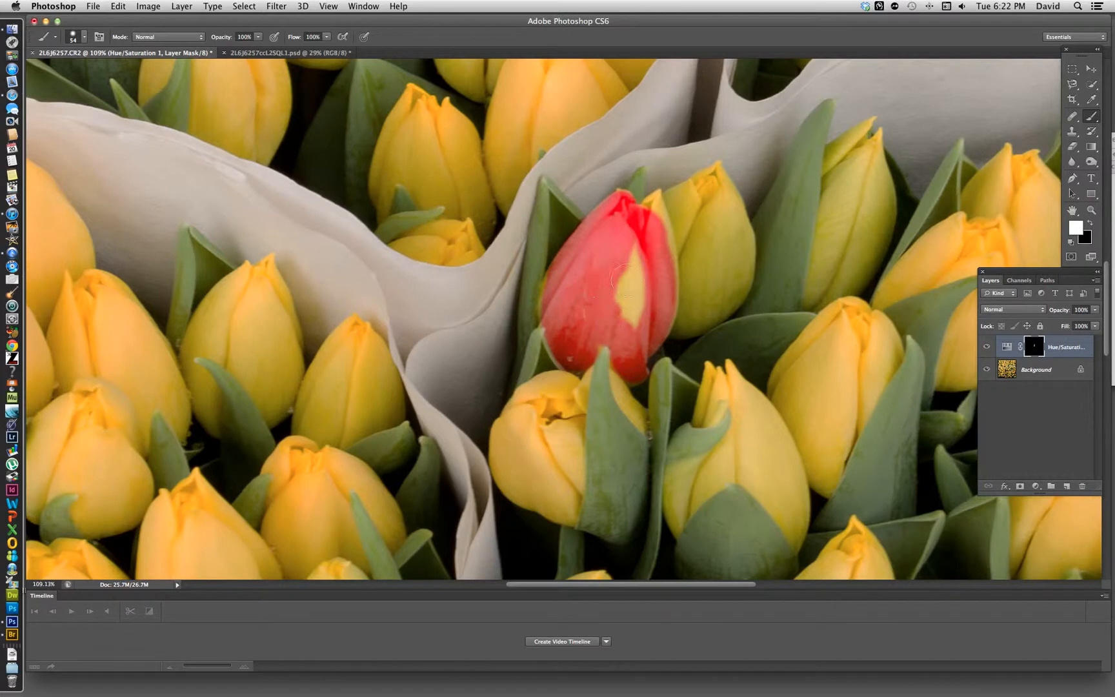
pyautogui.moveTo(619, 277); pyautogui.dragTo(647, 245)
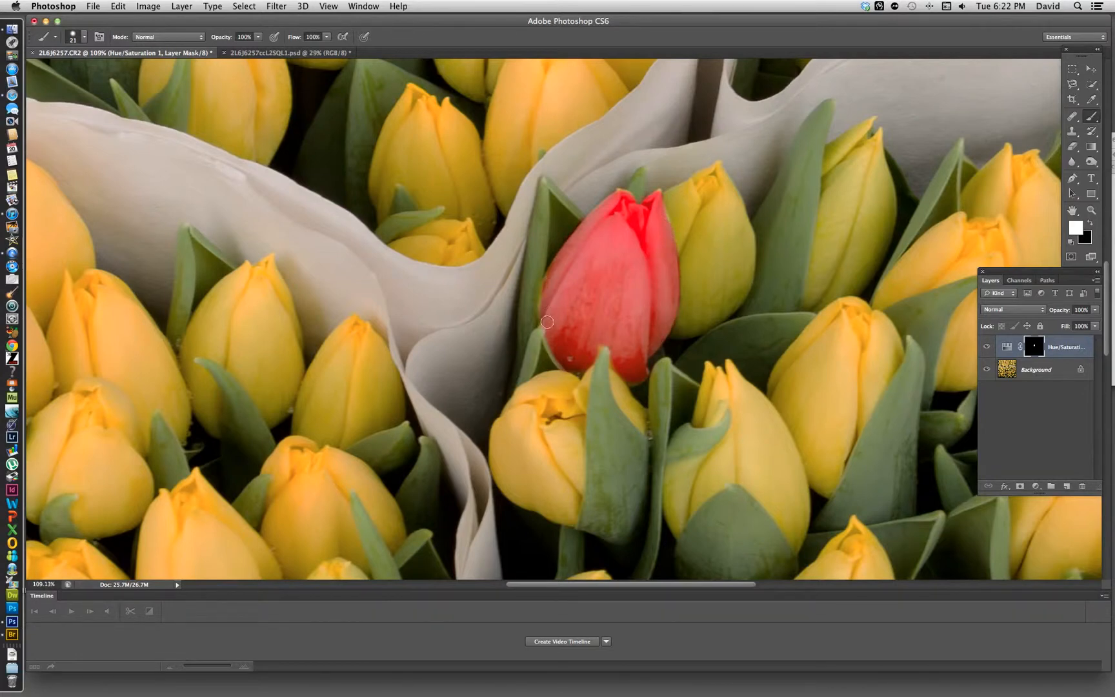
pyautogui.moveTo(548, 310)
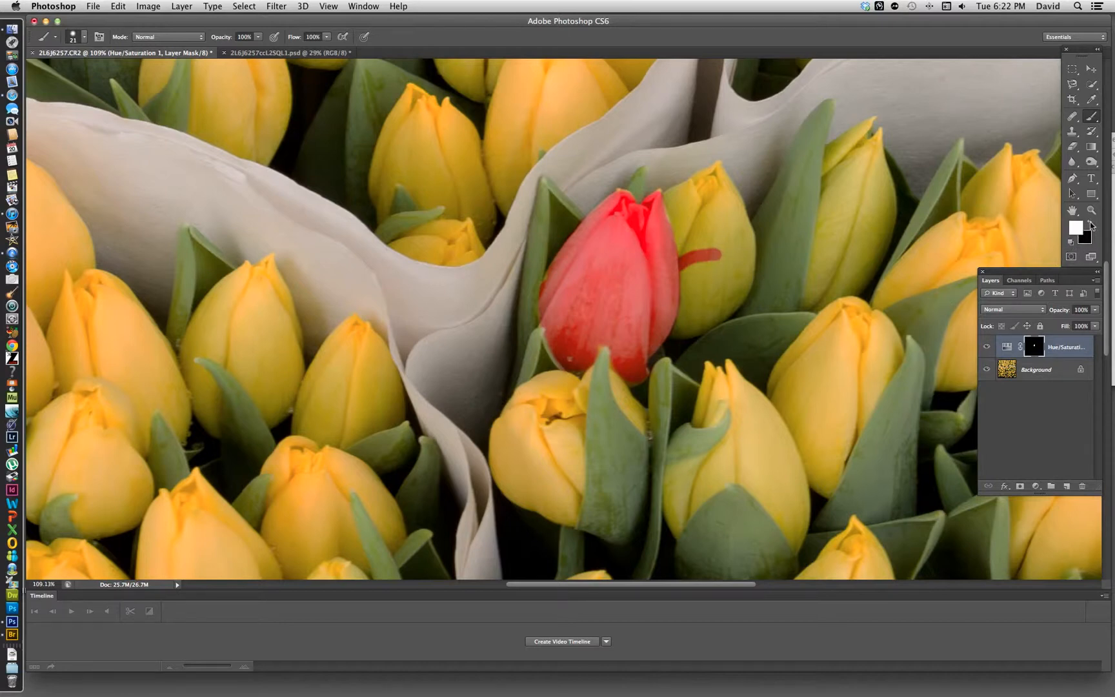
pyautogui.moveTo(1092, 226)
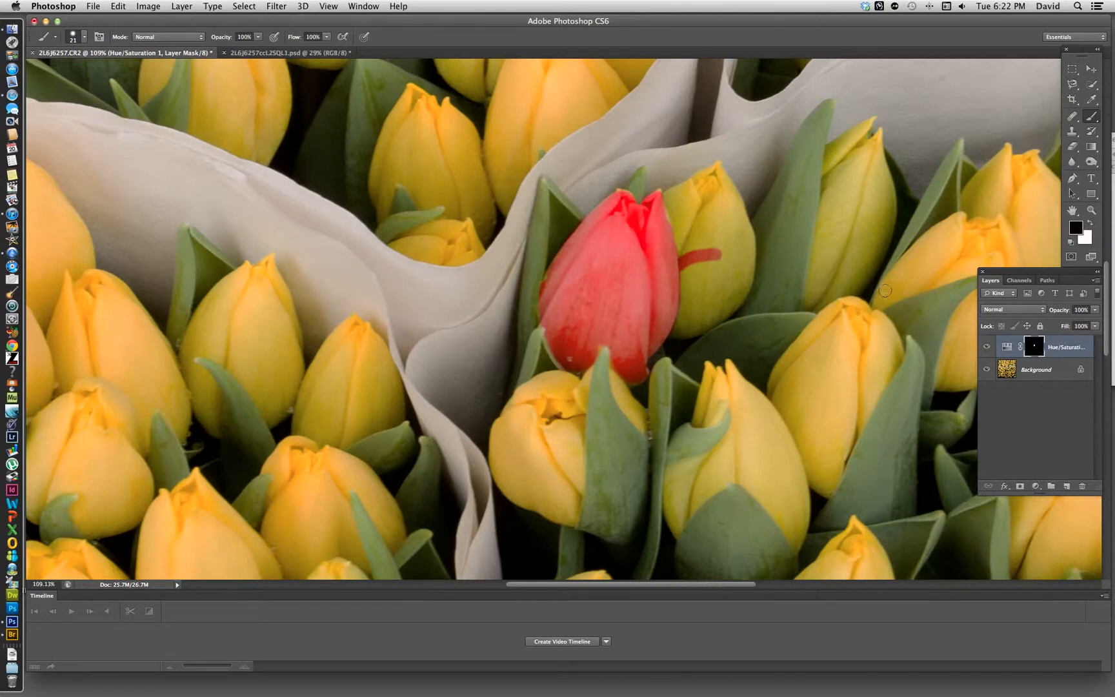
pyautogui.moveTo(722, 245)
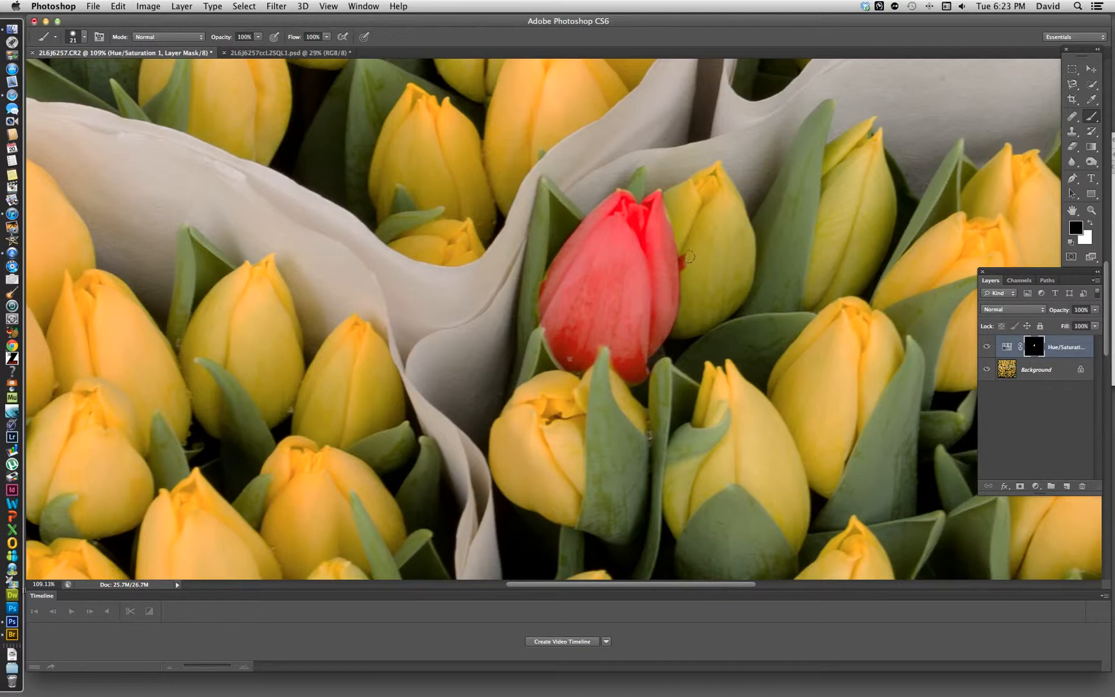
pyautogui.moveTo(671, 231)
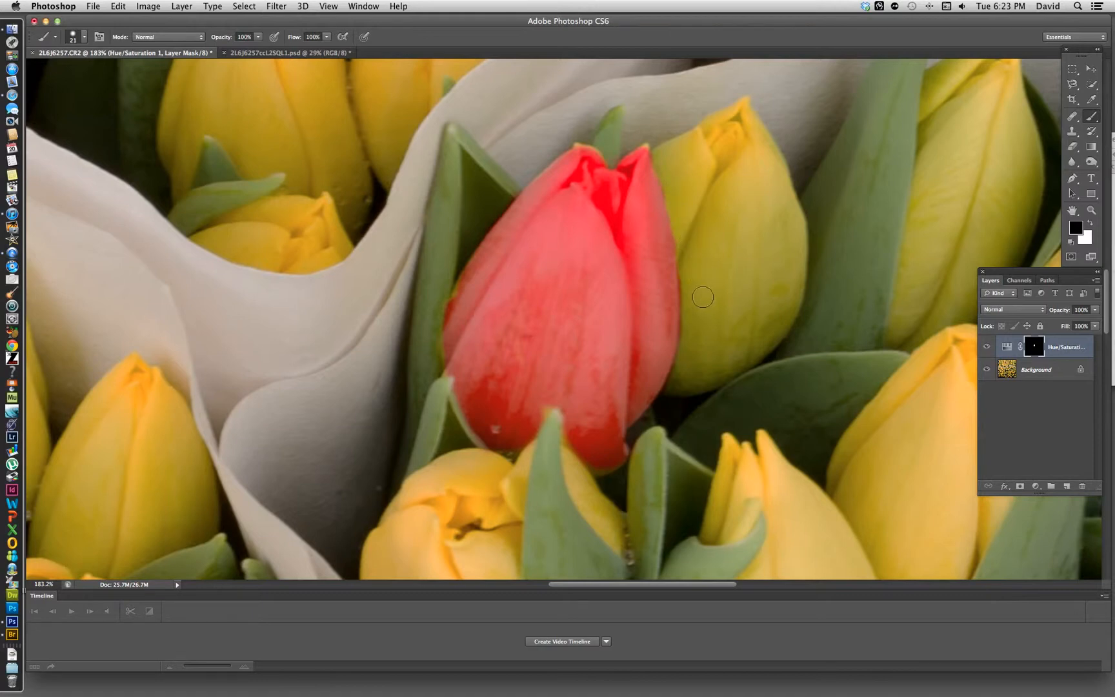
pyautogui.moveTo(692, 314)
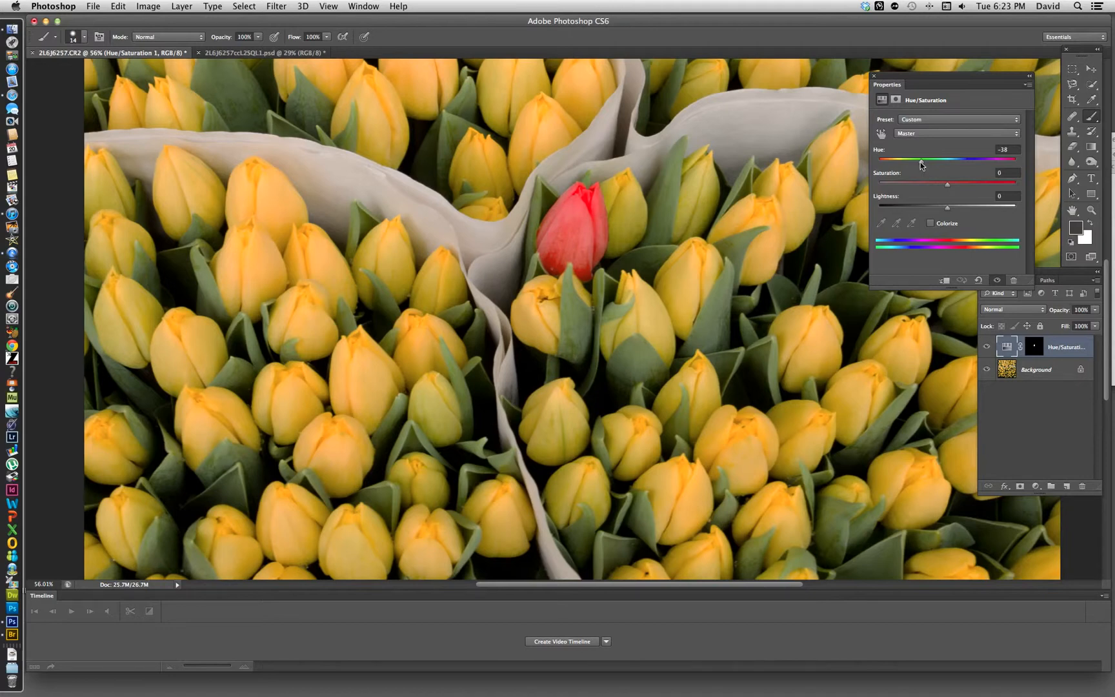
# - Raise the Hue/Saturation hue to about +75, turning the painted tulip bright green
pyautogui.moveTo(921, 162); pyautogui.dragTo(957, 162)
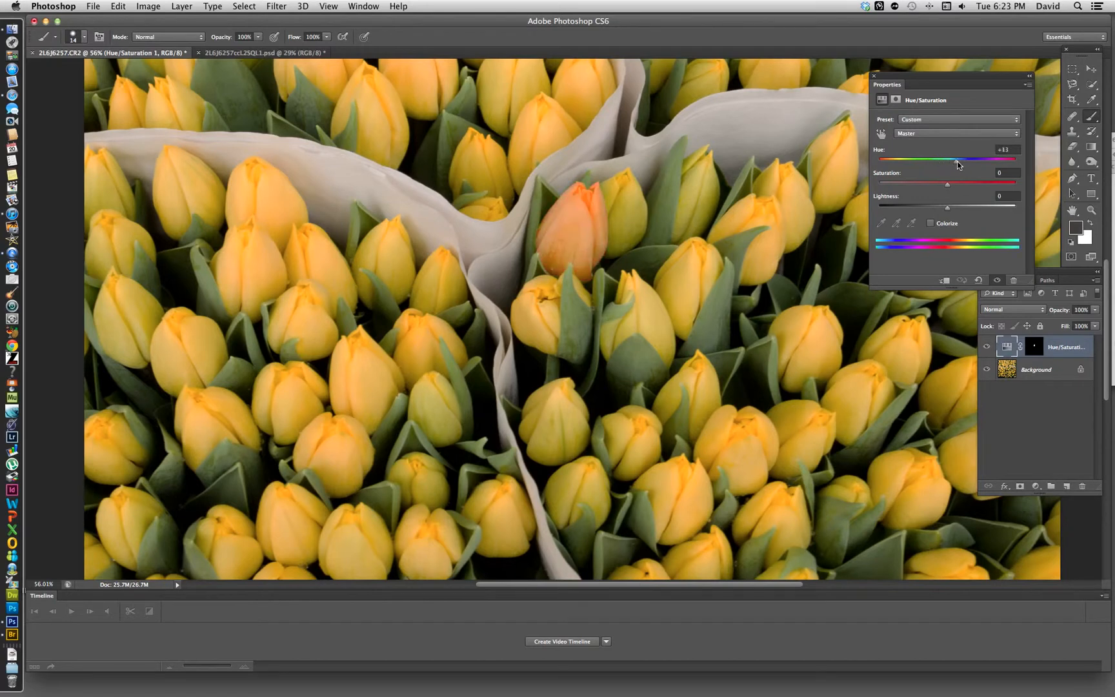
pyautogui.moveTo(956, 162); pyautogui.dragTo(988, 162)
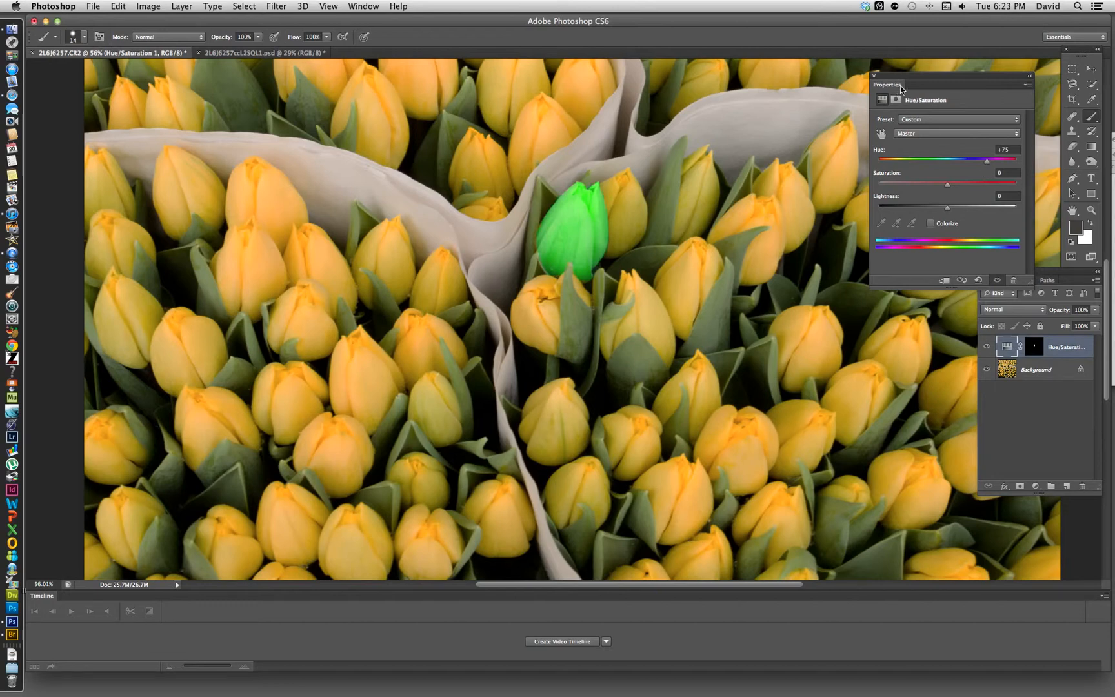
pyautogui.moveTo(1059, 416)
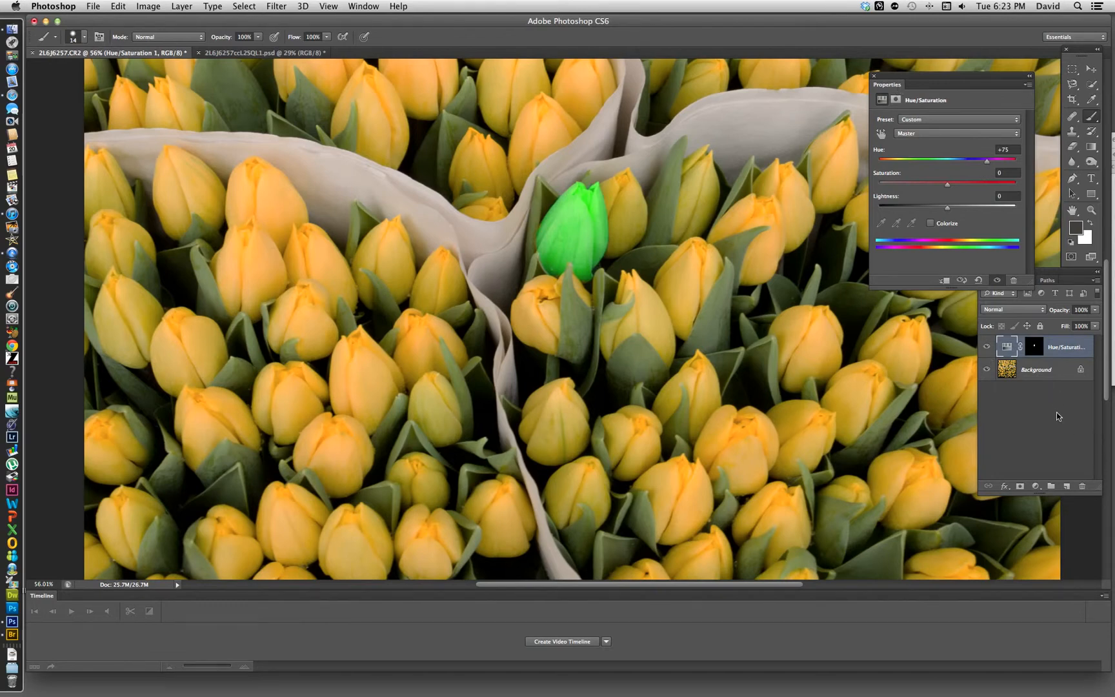
pyautogui.moveTo(1069, 395)
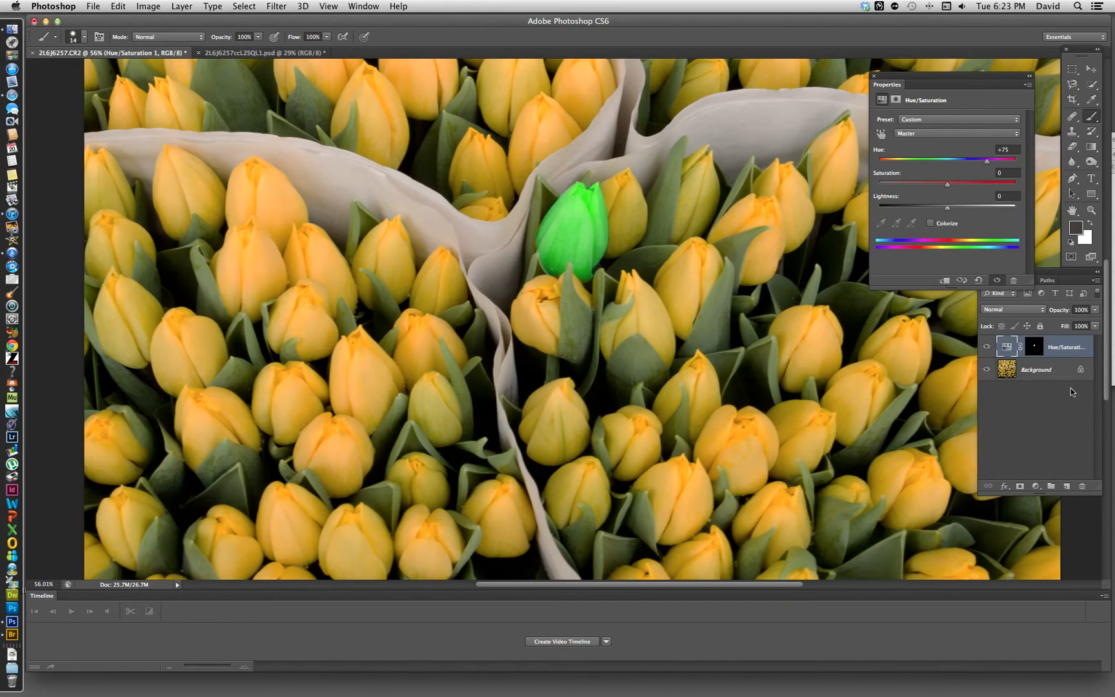
pyautogui.moveTo(1044, 482)
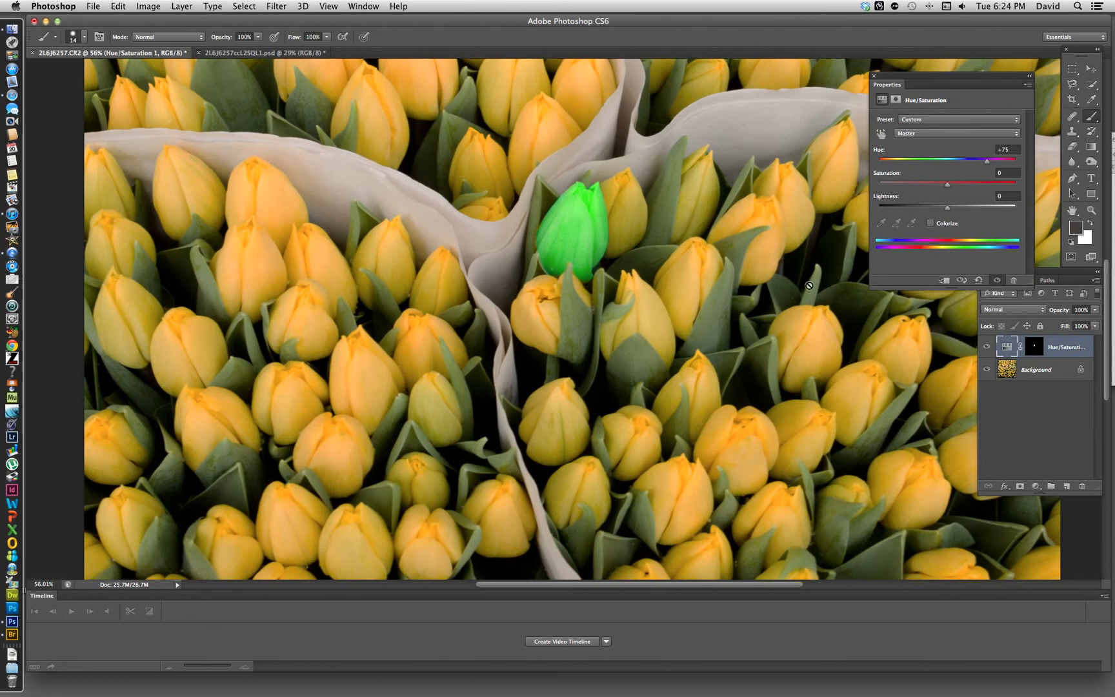
pyautogui.moveTo(160, 76)
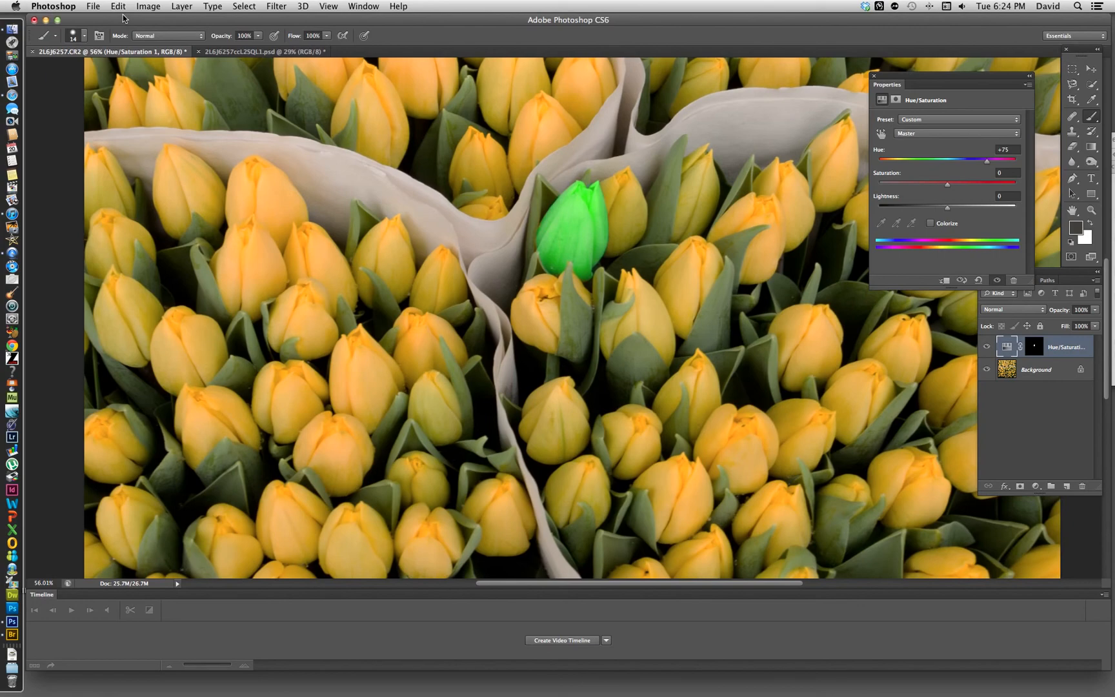
pyautogui.moveTo(140, 70)
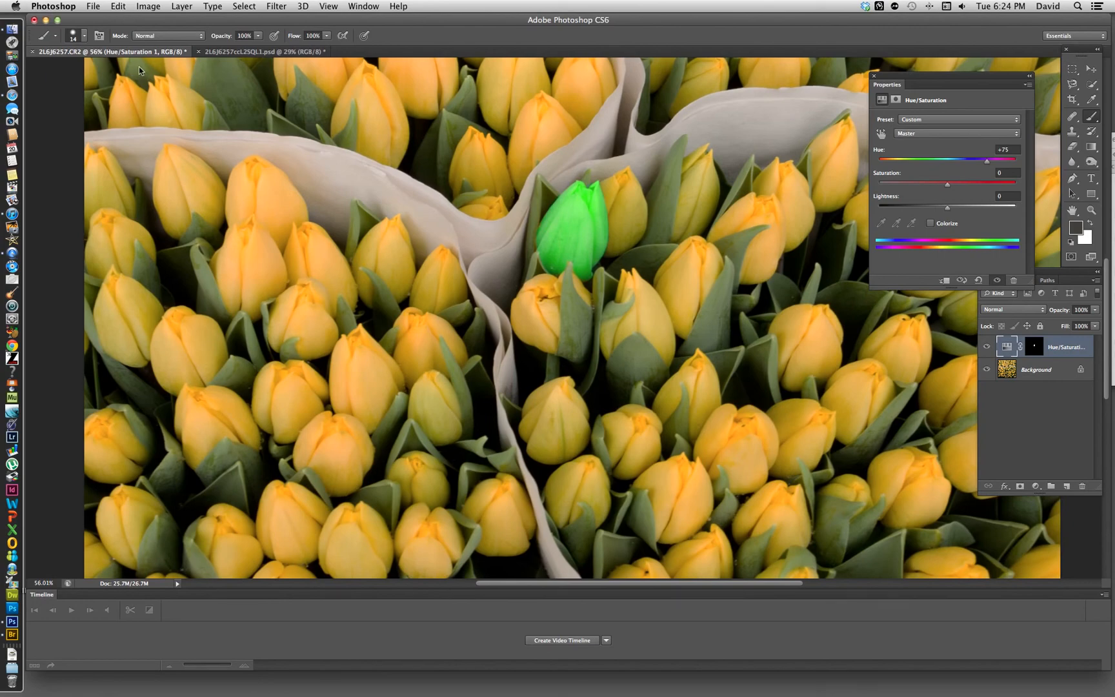